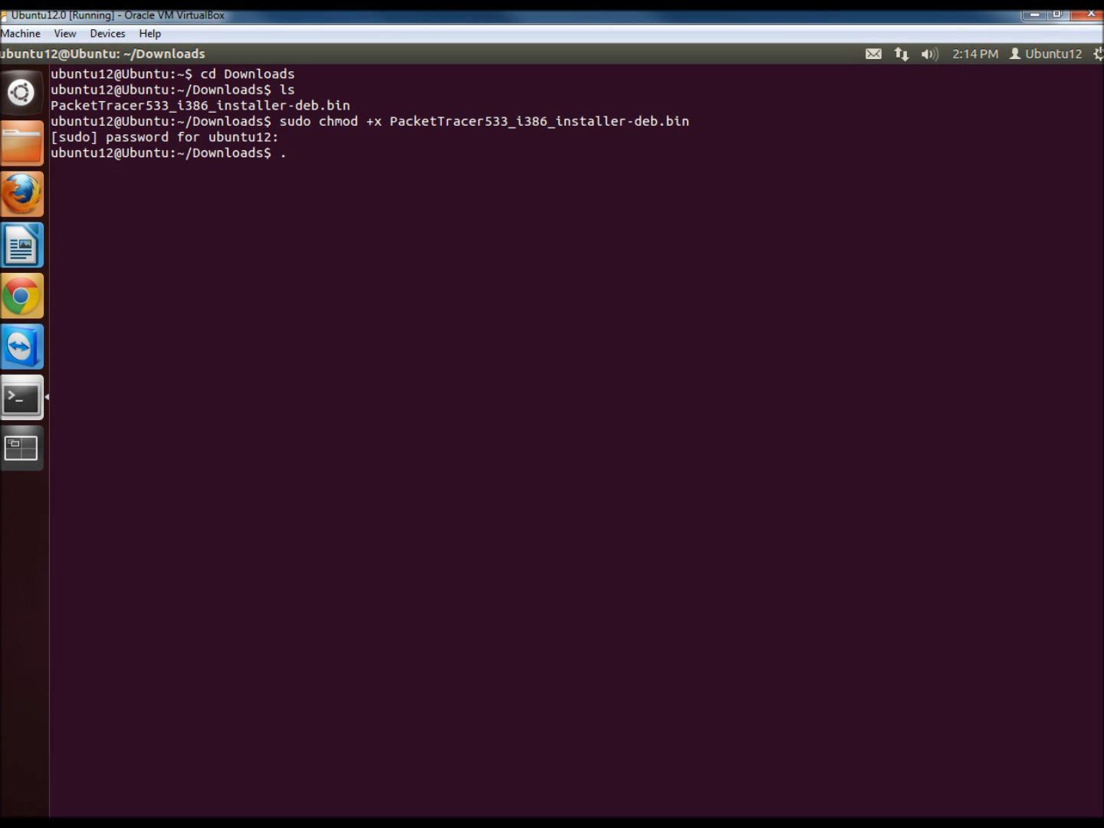
- Launch ./PacketTracer533_i386_installer-deb.bin from Downloads to start the Packet Tracer installer
{"action": "key", "text": "Return"}
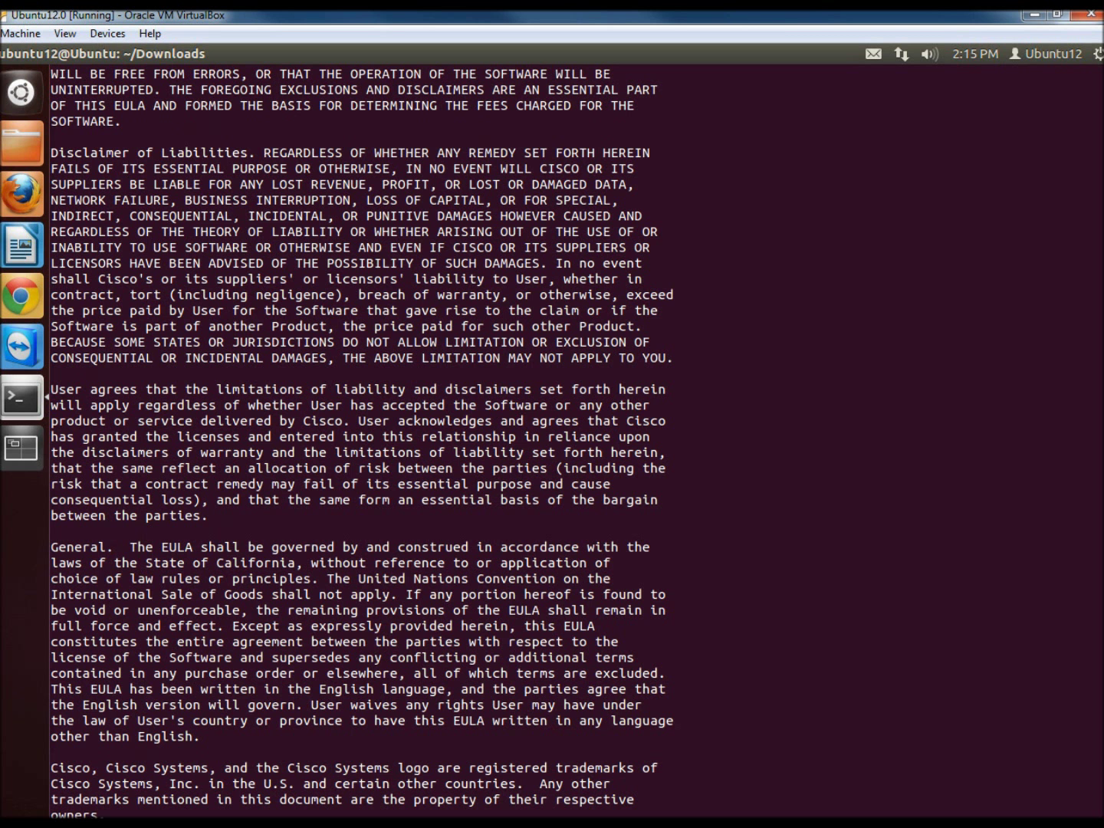
- Read the Cisco license agreement text shown by the installer
{"action": "left_click", "coordinate": [21, 91]}
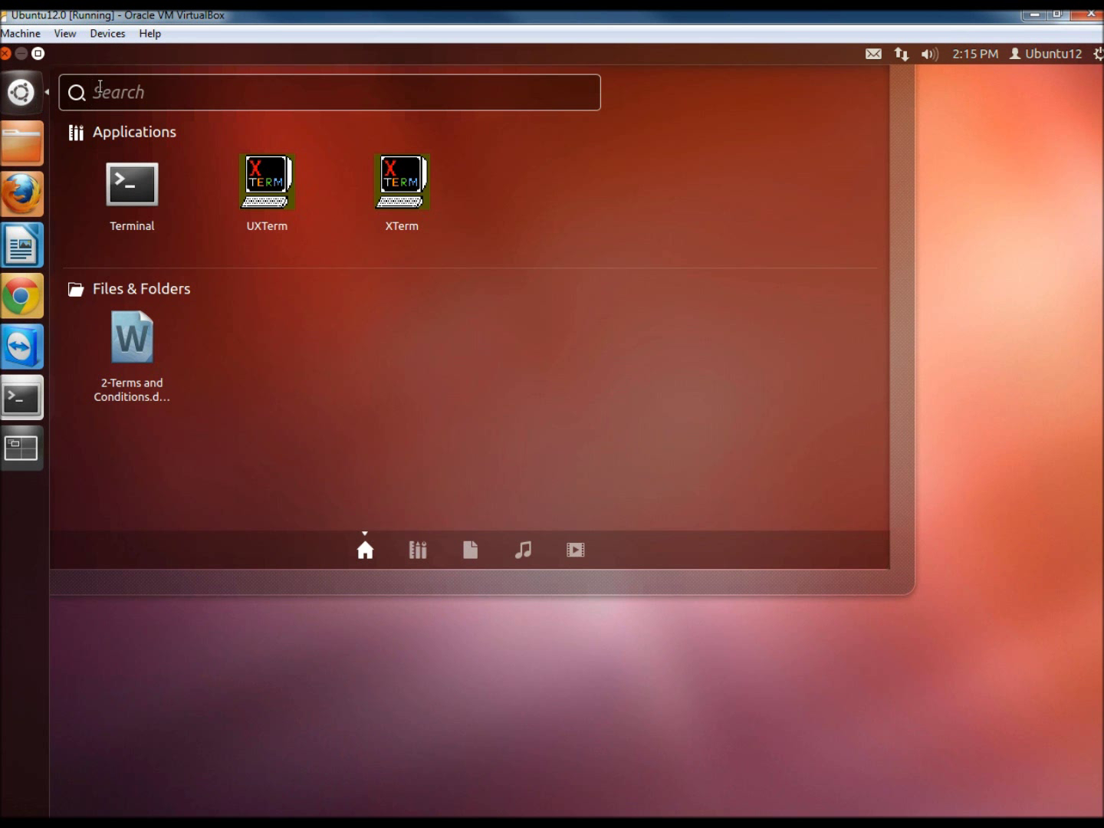